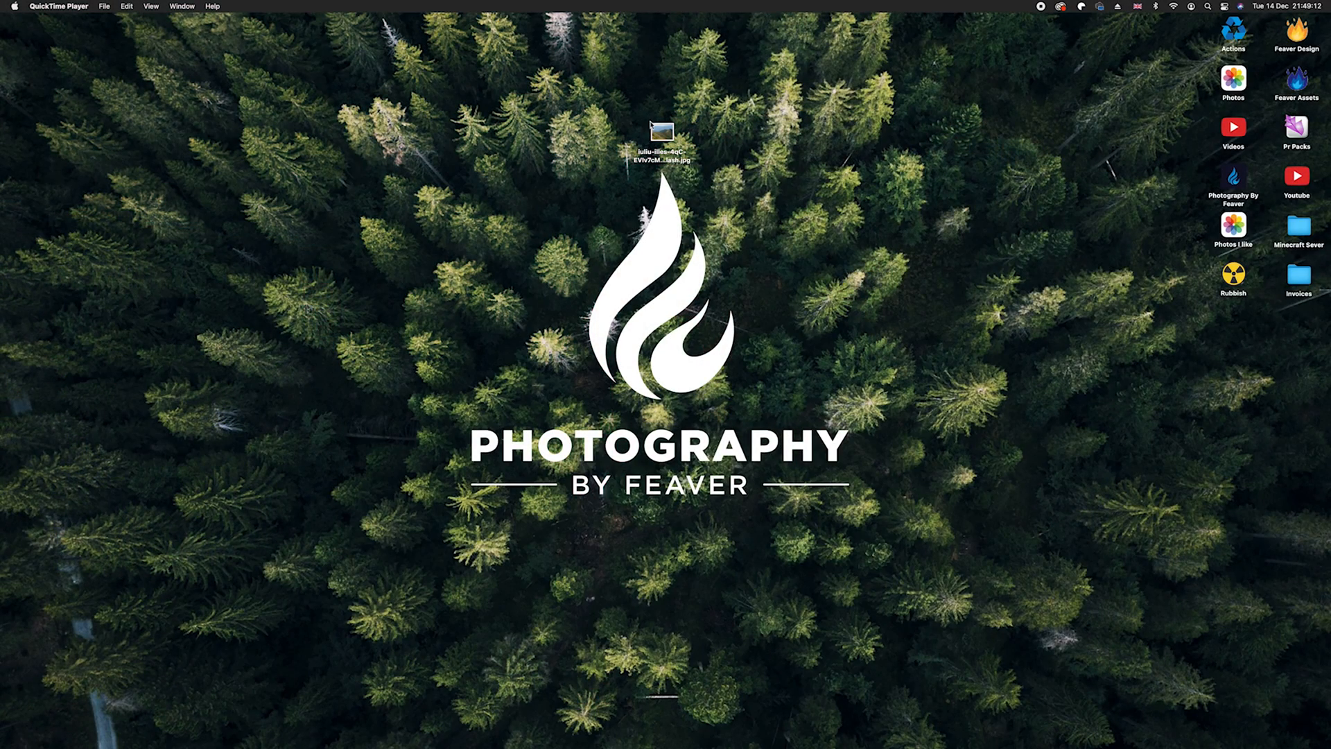
Open the green summer mountain JPG from the desktop in Photoshop.
{"action": "double_click", "coordinate": [661, 132]}
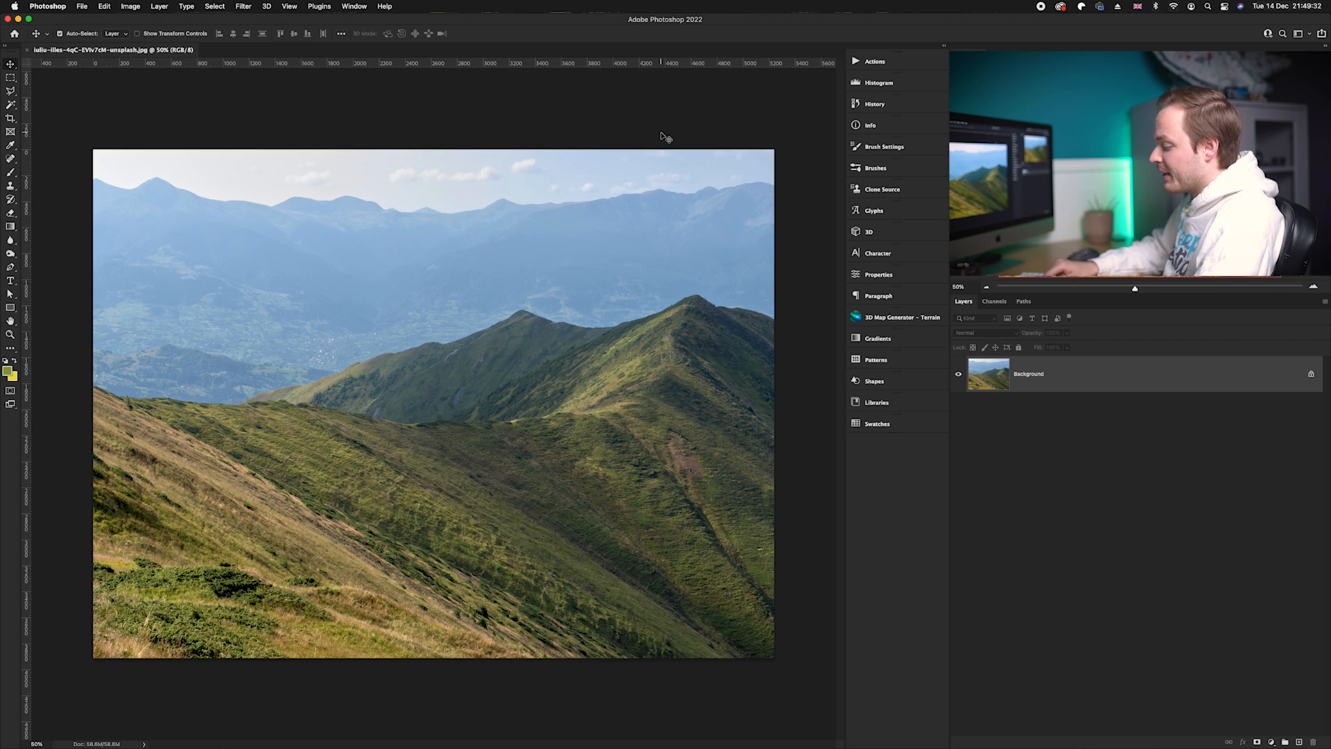
Duplicate the Background layer onto Layer 1 with Cmd+J.
{"action": "key", "text": "cmd+j"}
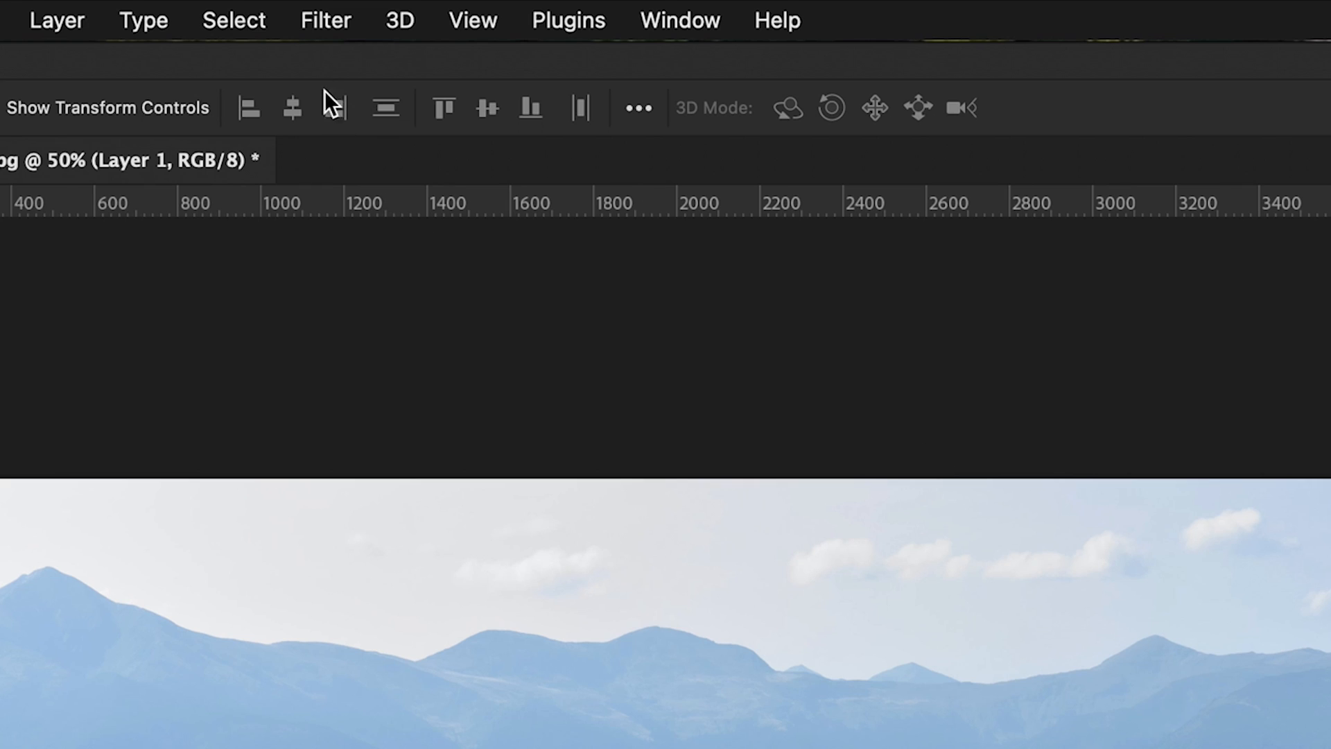
{"action": "left_click", "coordinate": [325, 20]}
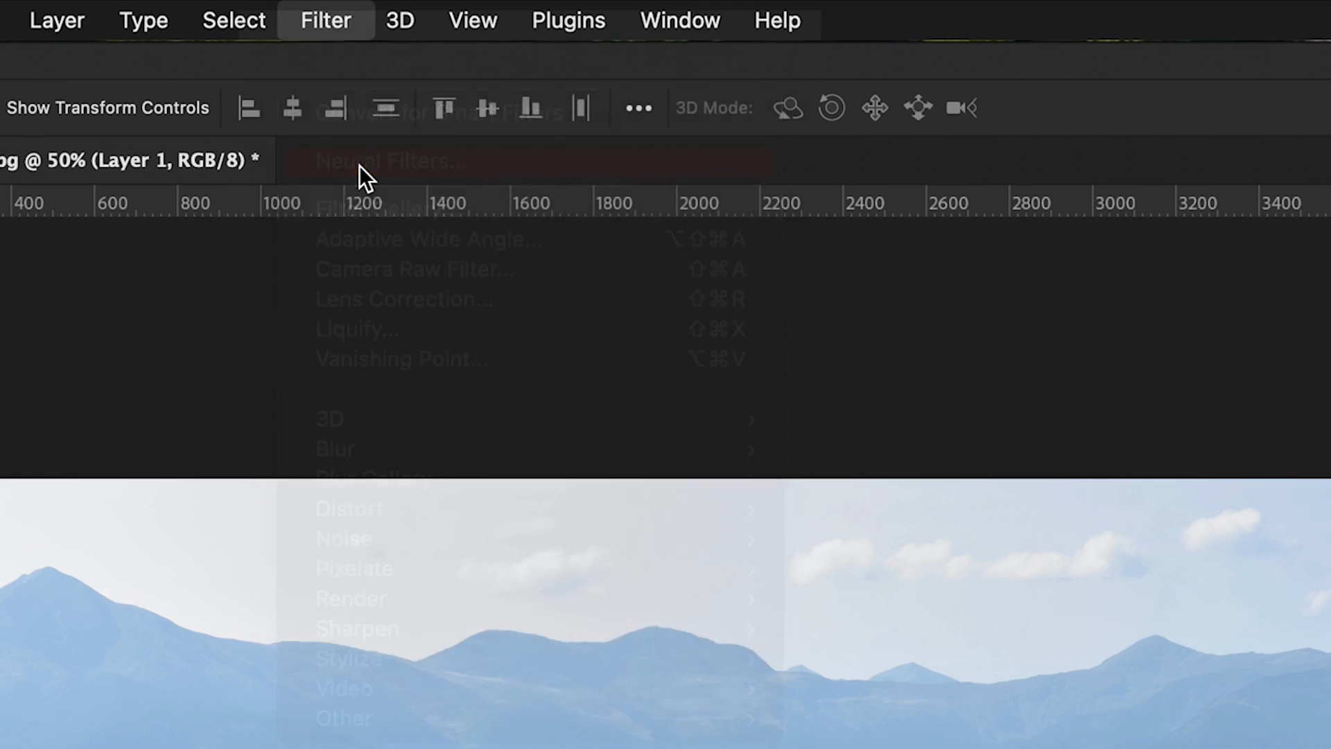
Open Neural Filters and switch on the Beta Landscape Mixer filter.
{"action": "left_click", "coordinate": [387, 161]}
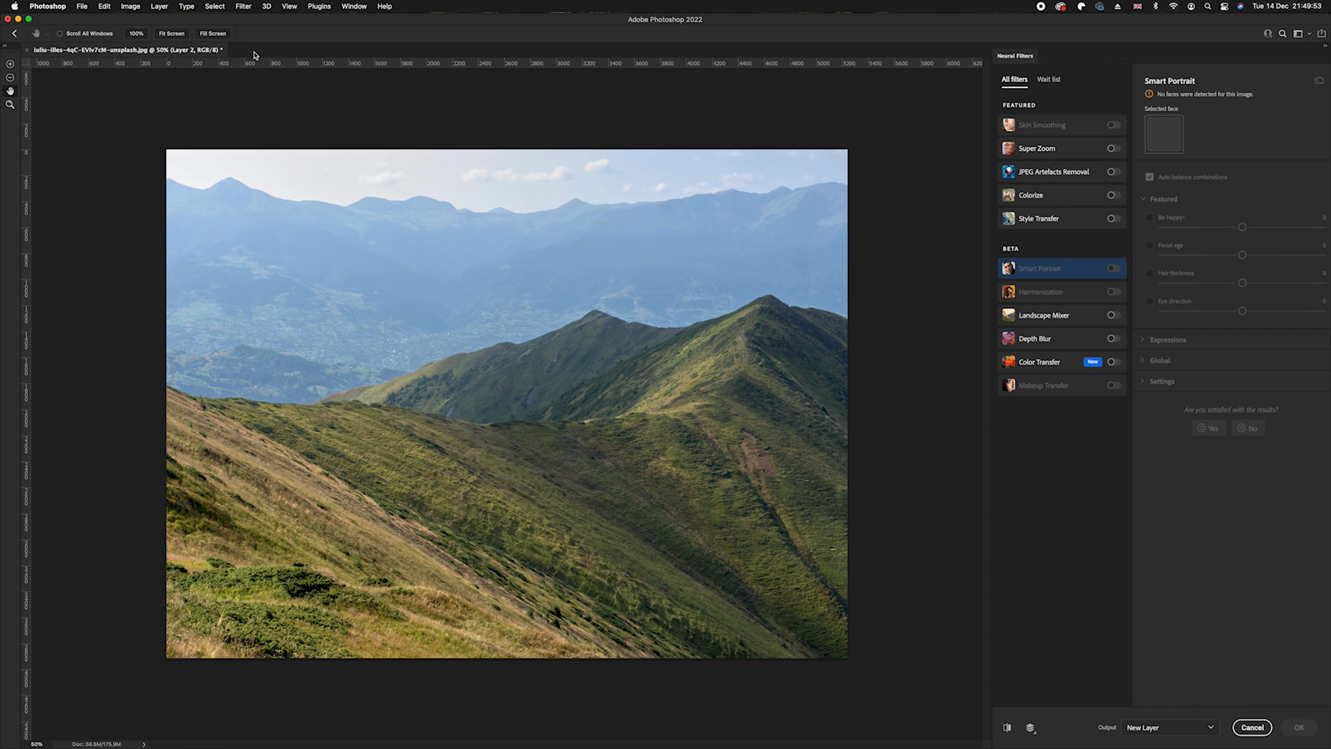
{"action": "mouse_move", "coordinate": [1031, 291]}
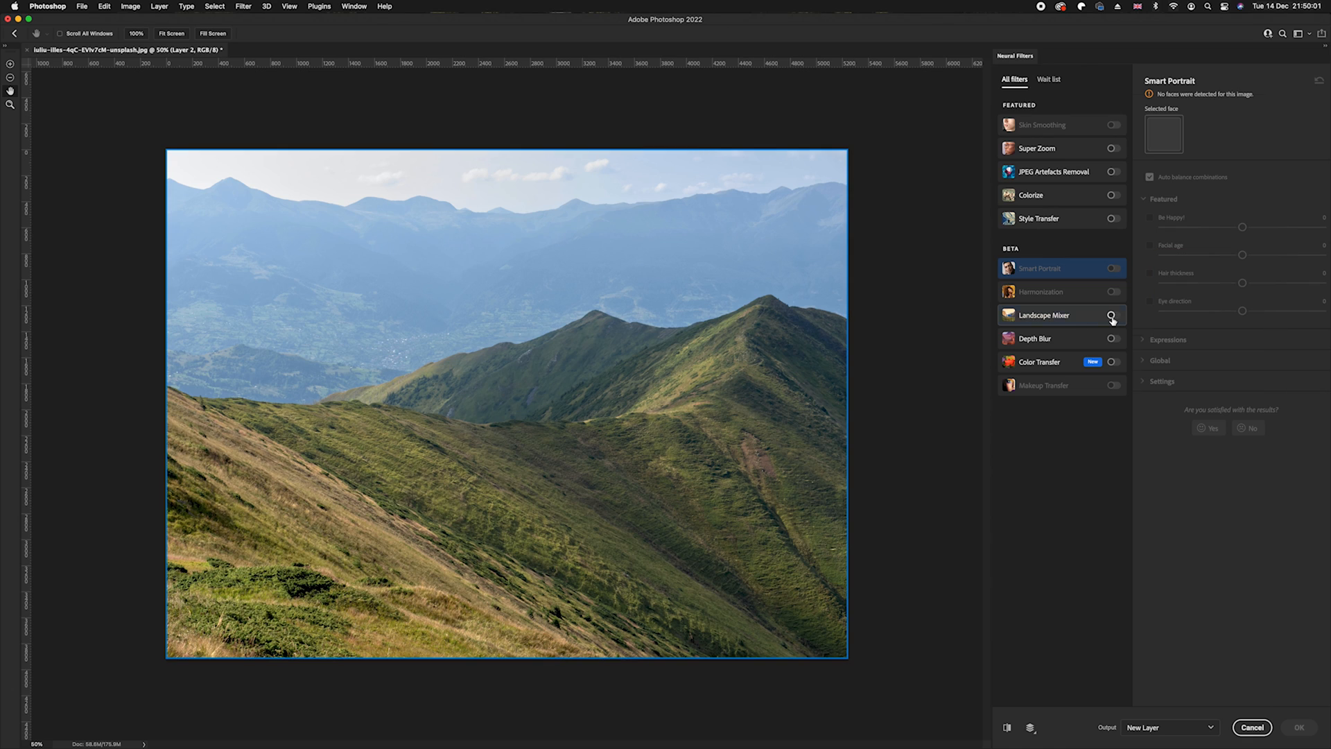
{"action": "left_click", "coordinate": [1113, 315]}
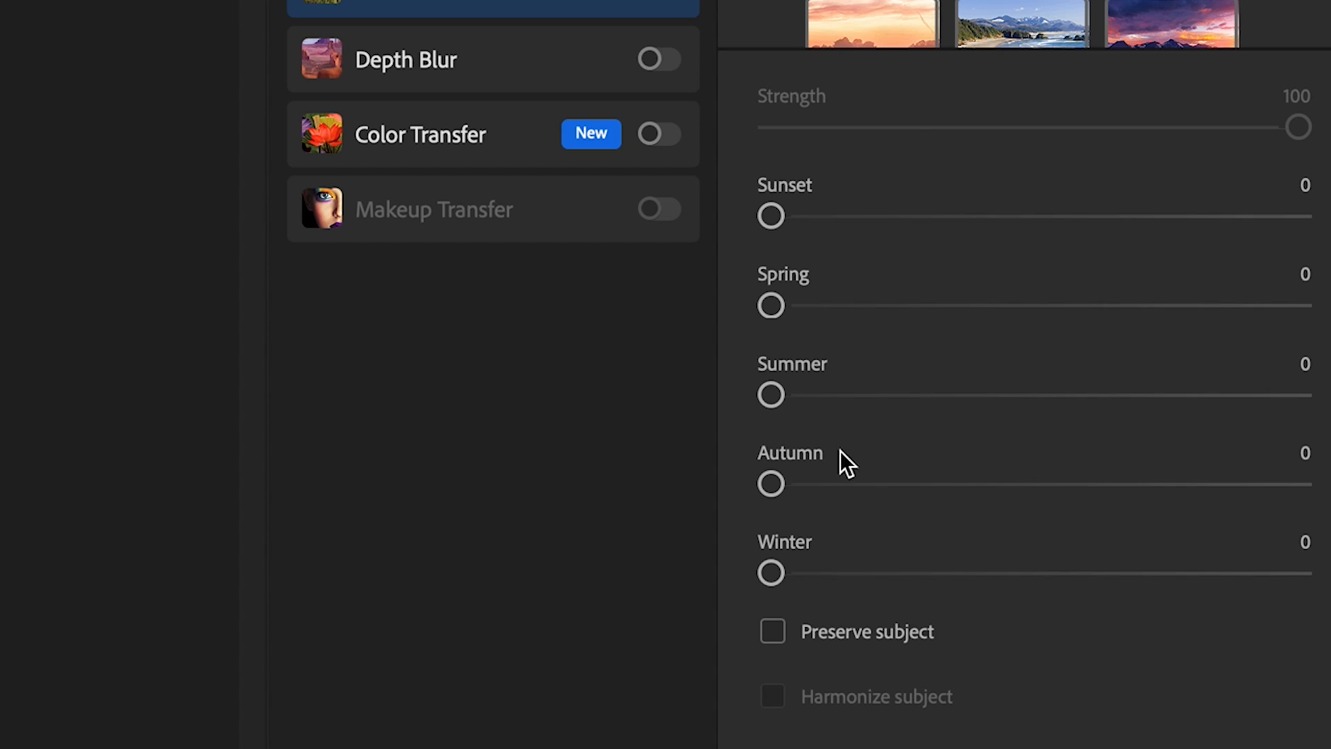
{"action": "mouse_move", "coordinate": [840, 280]}
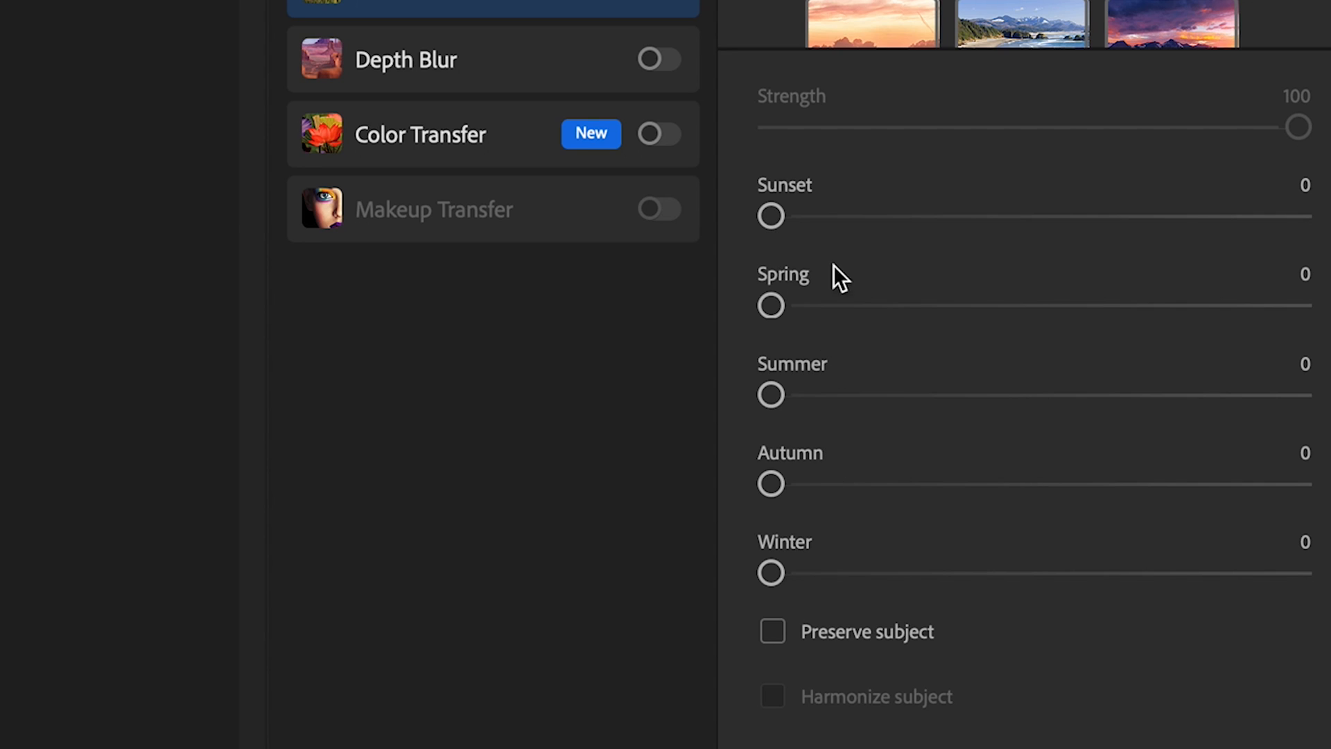
{"action": "mouse_move", "coordinate": [805, 484]}
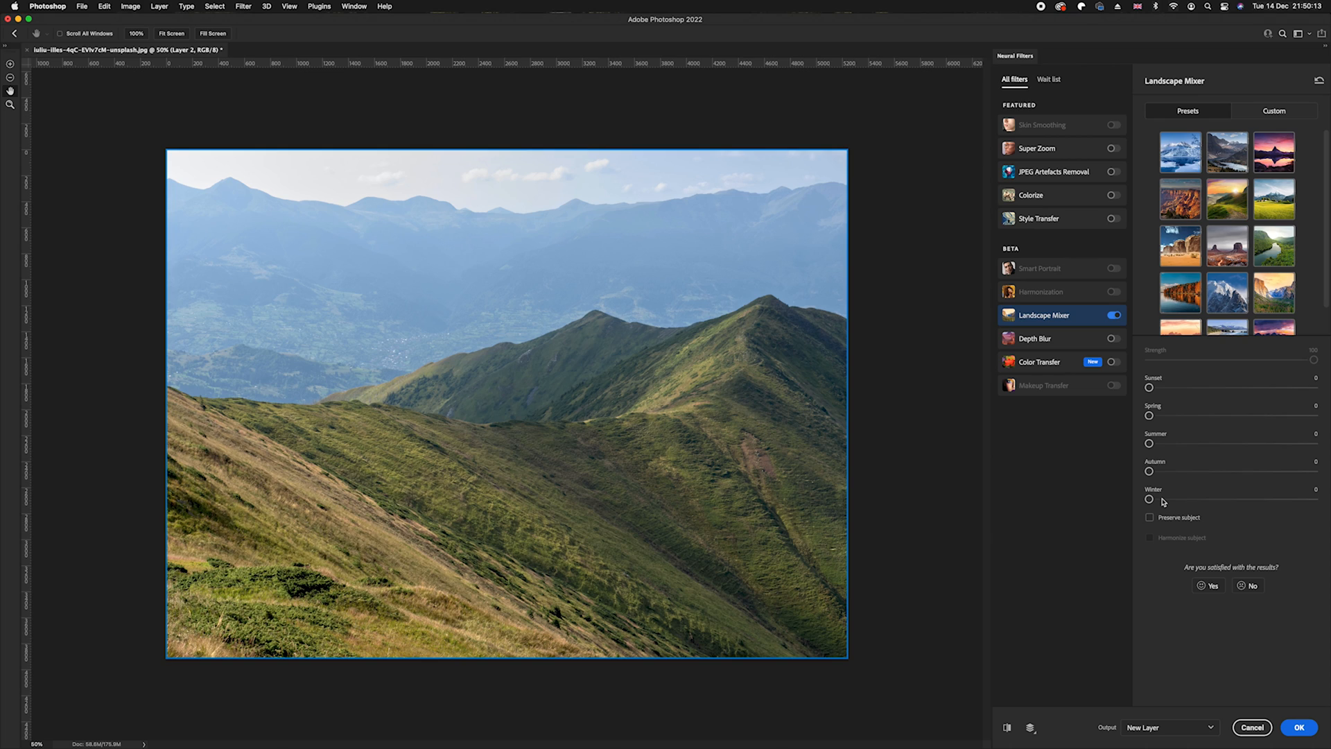
Set Landscape Mixer's Winter slider to 70, leaving other seasons at zero.
{"action": "left_click_drag", "start_coordinate": [1149, 499], "coordinate": [1234, 499]}
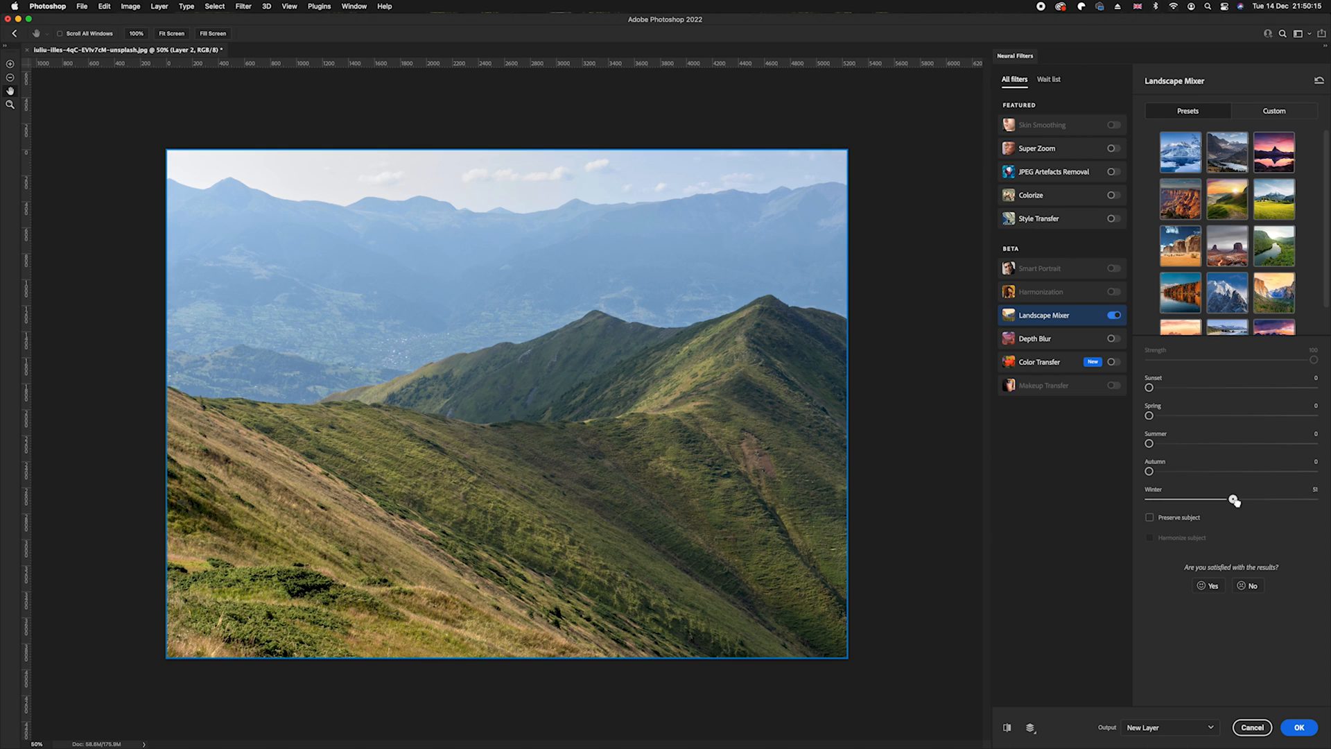
{"action": "left_click_drag", "start_coordinate": [1234, 500], "coordinate": [1268, 500]}
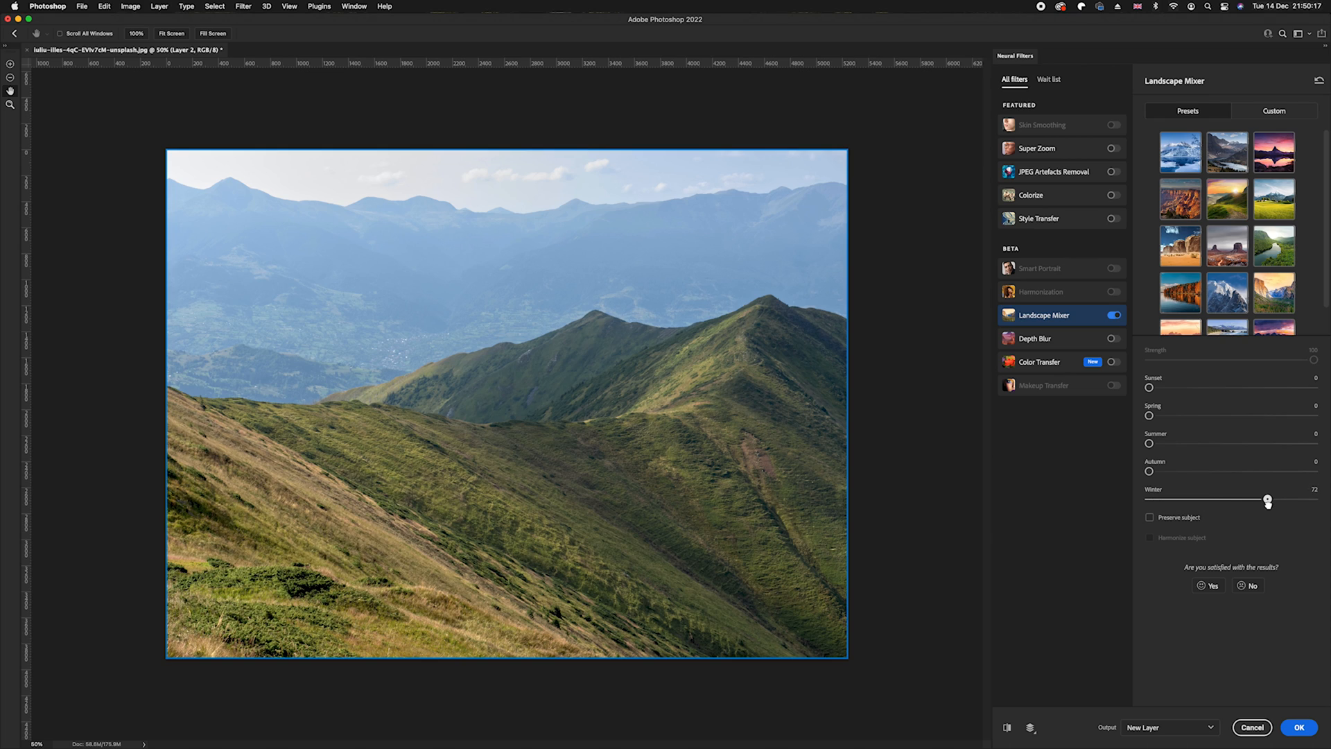
{"action": "left_click_drag", "start_coordinate": [1268, 499], "coordinate": [1264, 499]}
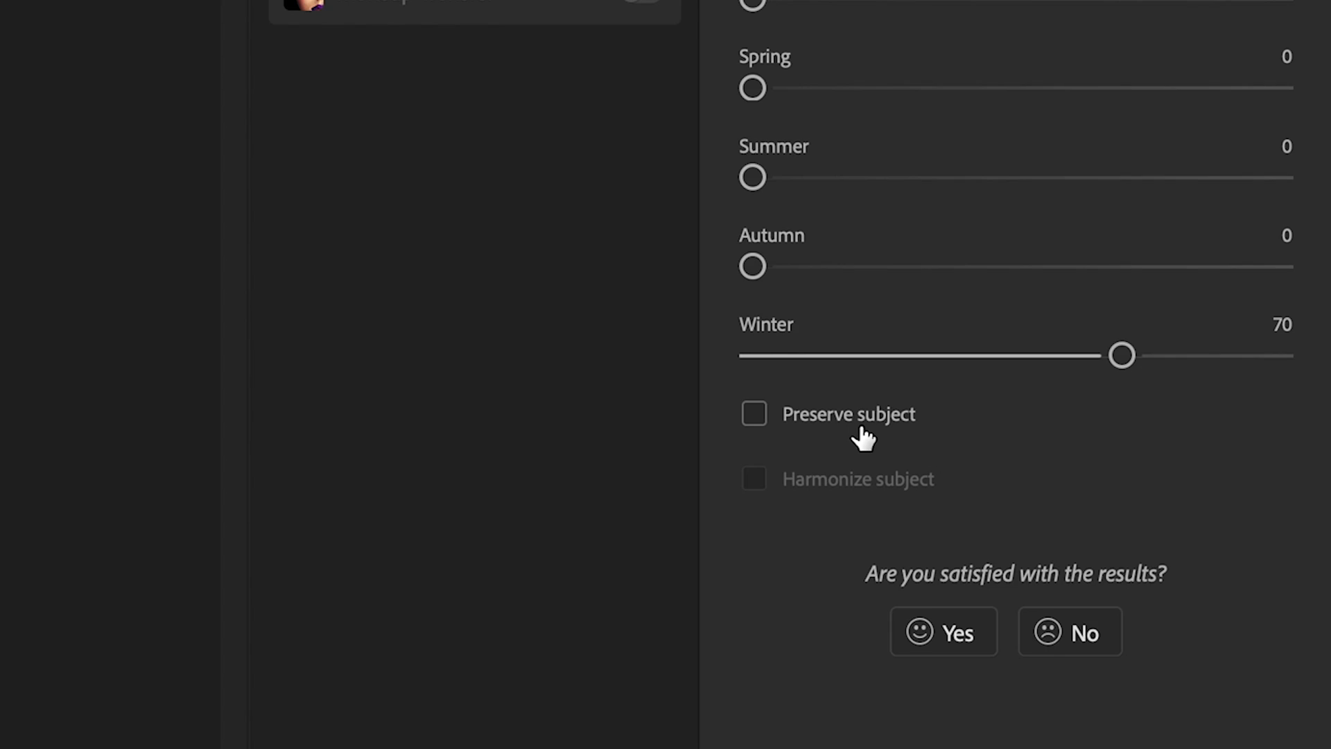
{"action": "mouse_move", "coordinate": [854, 499]}
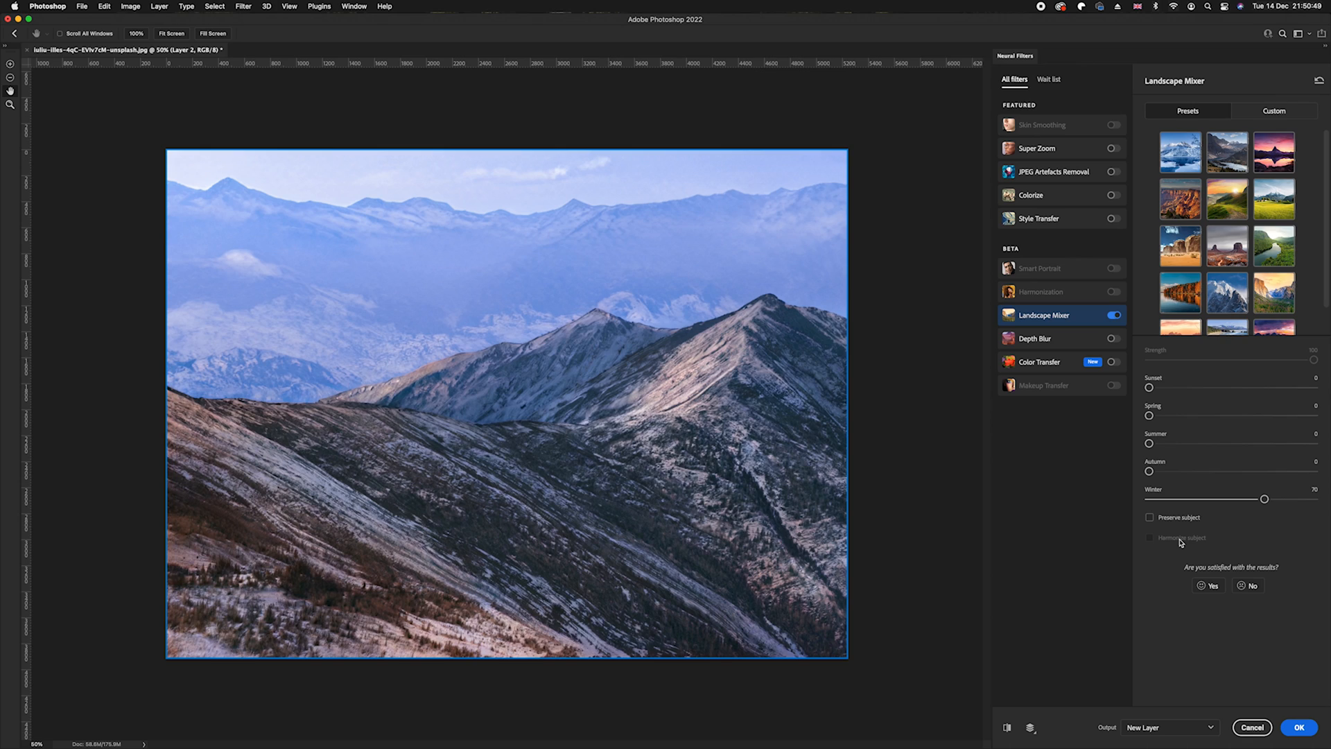
{"action": "mouse_move", "coordinate": [1190, 555]}
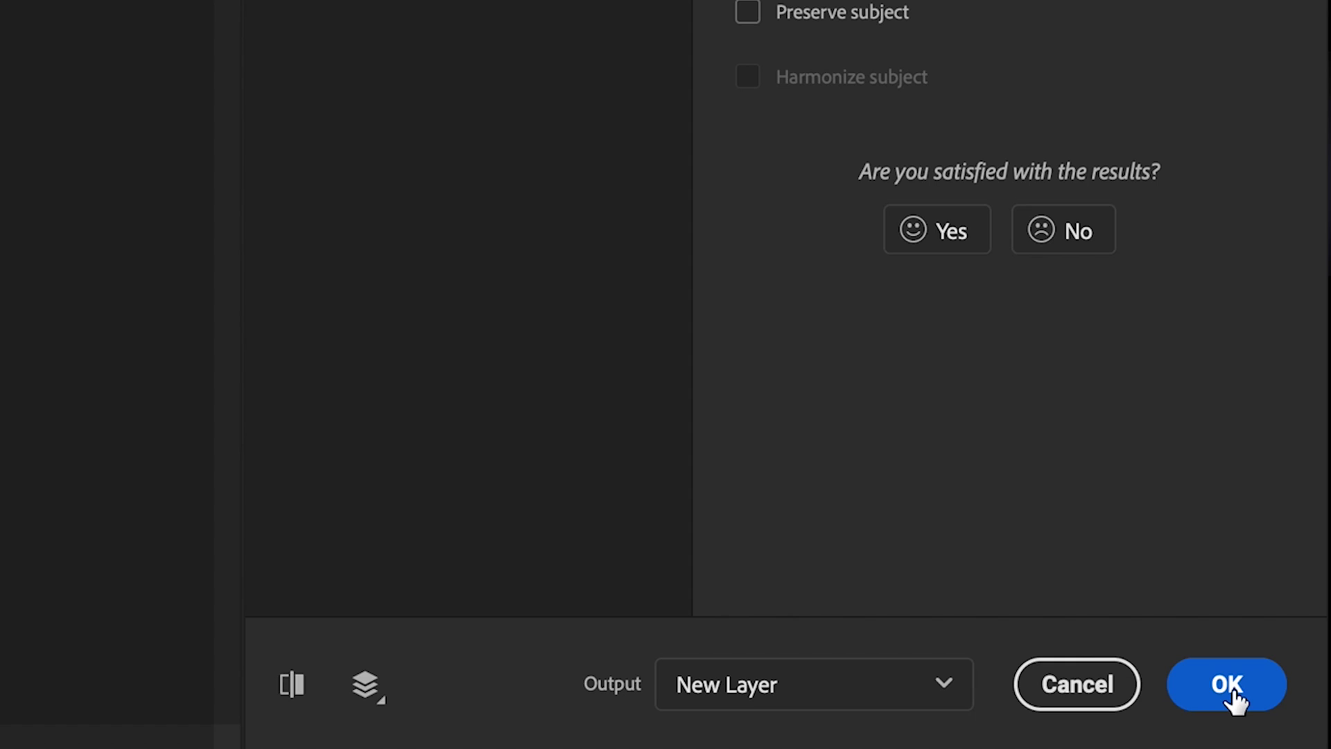
Output the winter result as new Layer 2, then hide it to reveal the summer original.
{"action": "left_click", "coordinate": [1224, 684]}
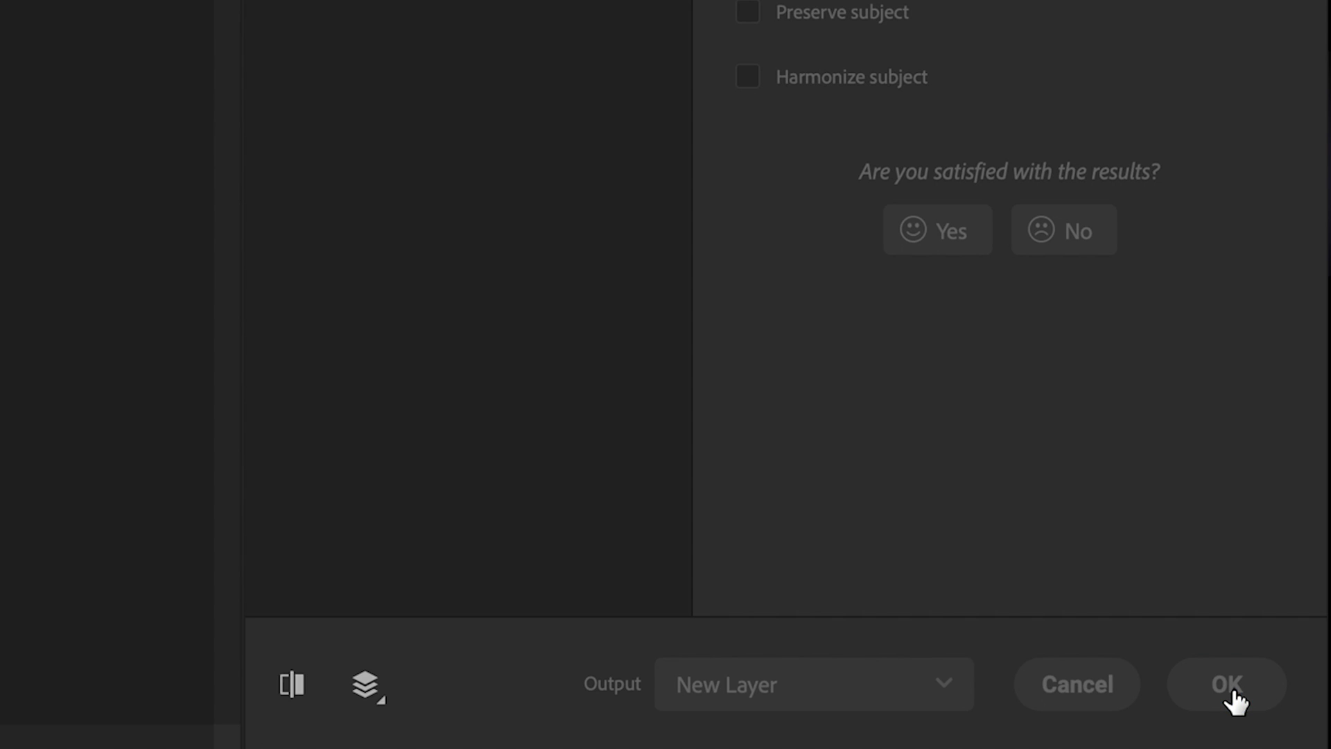
{"action": "left_click", "coordinate": [1224, 684]}
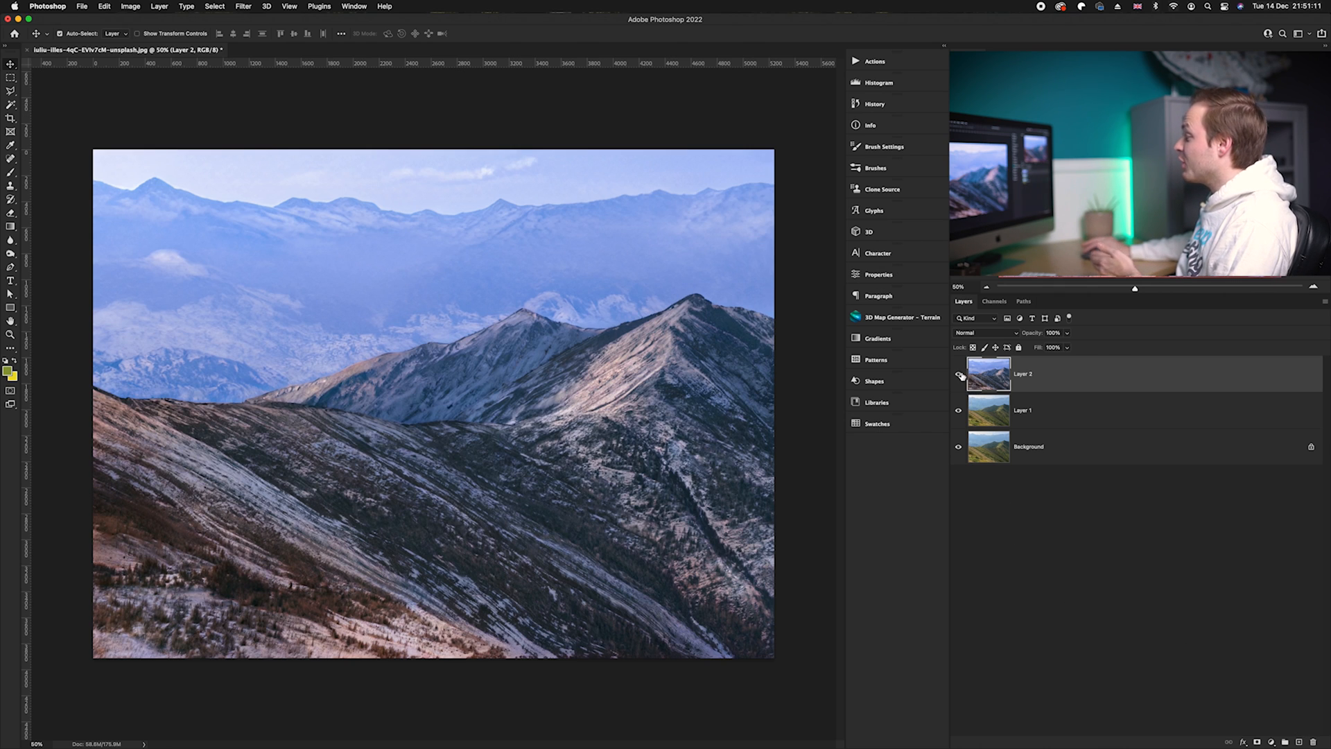
{"action": "left_click", "coordinate": [959, 374]}
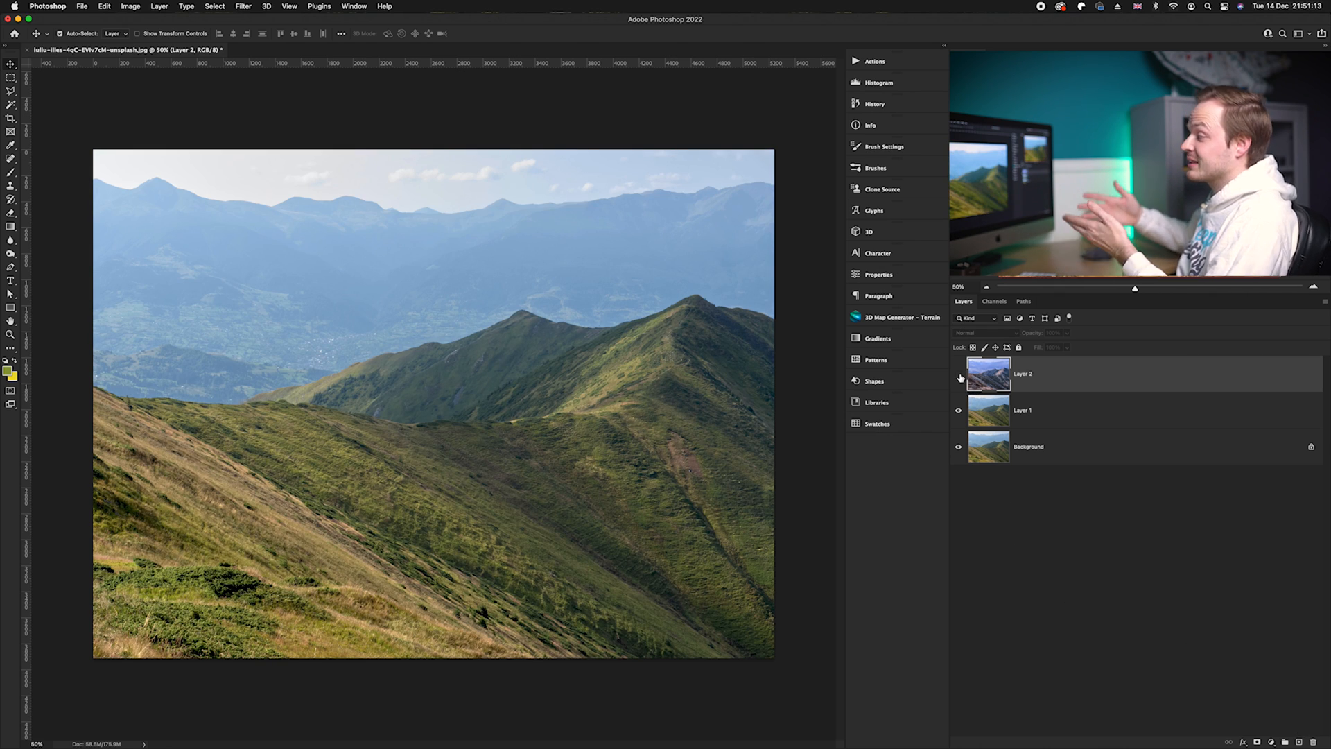